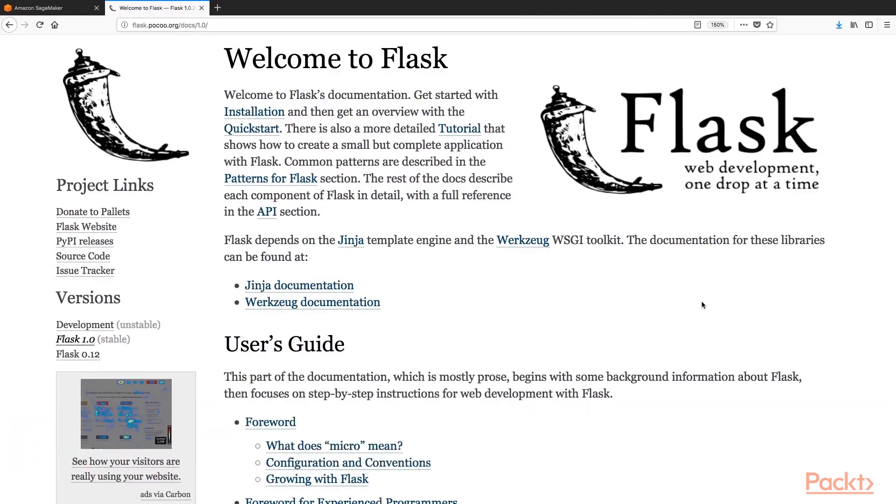
Step: Scroll the Flask 1.0 documentation home page down to the User's Guide Quickstart entries
scroll(down, 3)
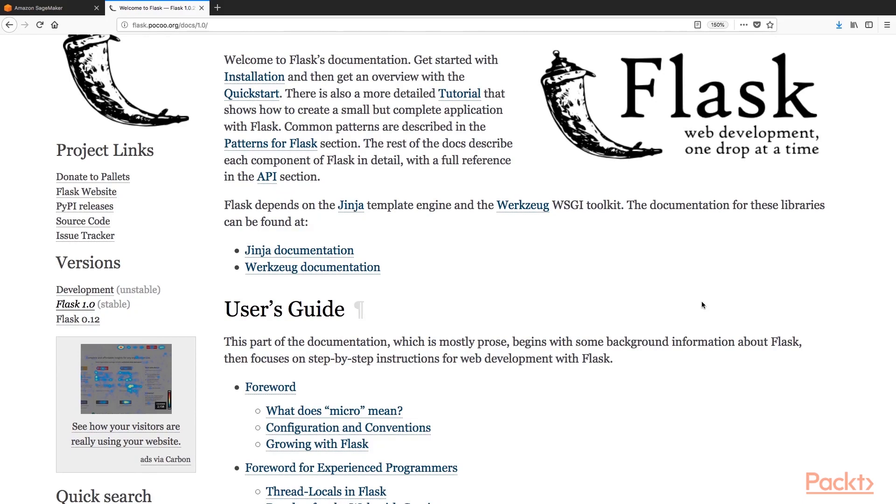
mouse_move(378, 250)
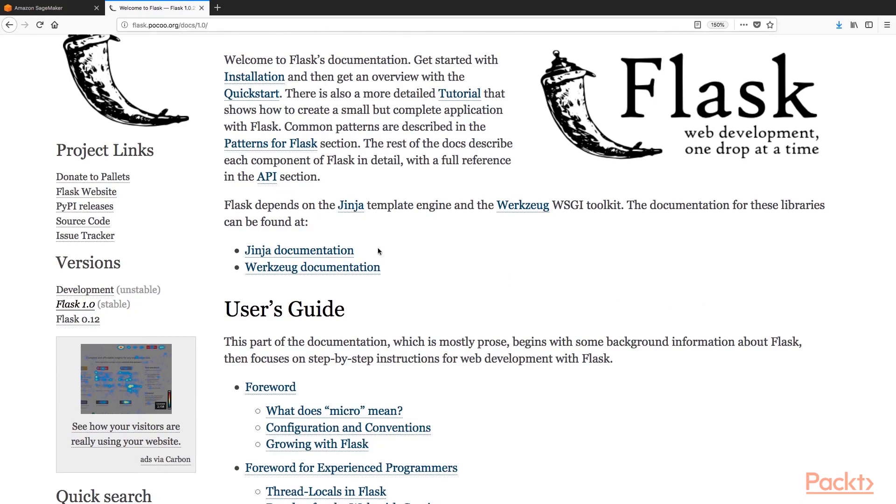
mouse_move(514, 241)
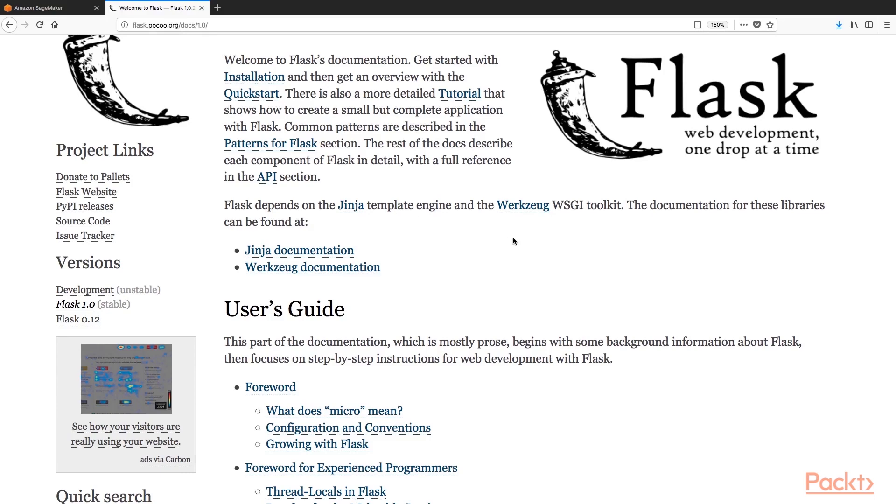
scroll(down, 3)
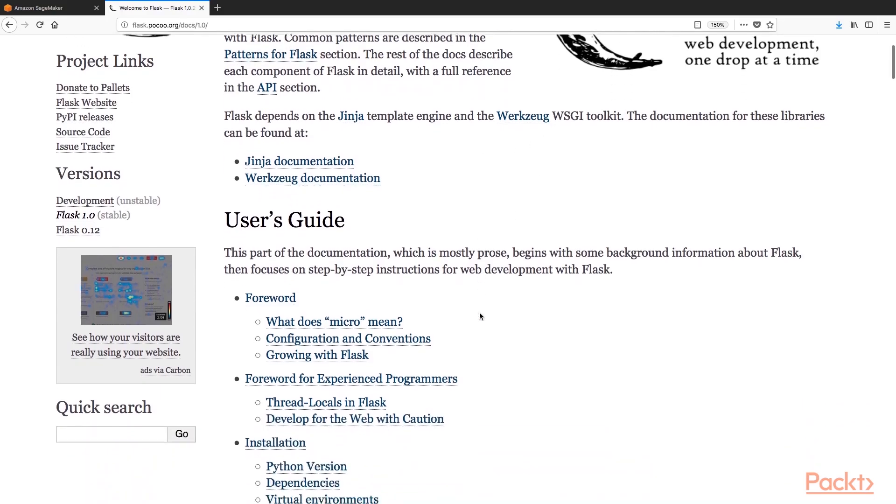
scroll(down, 3)
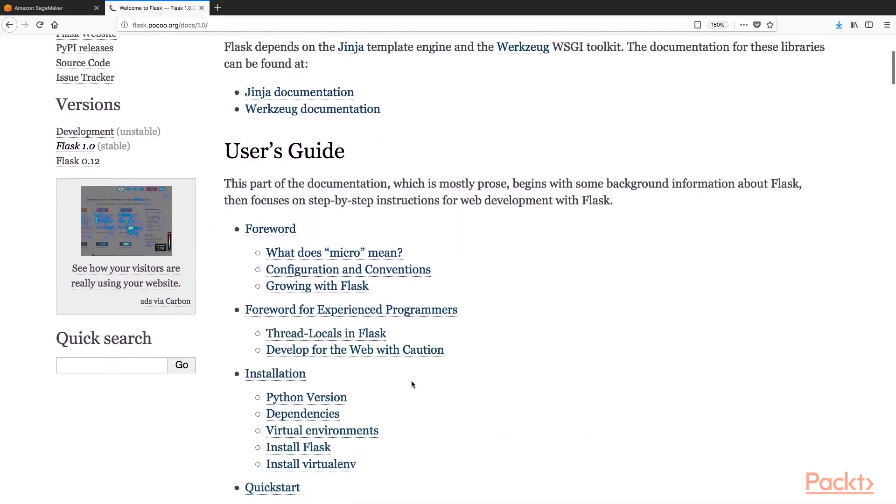
scroll(down, 3)
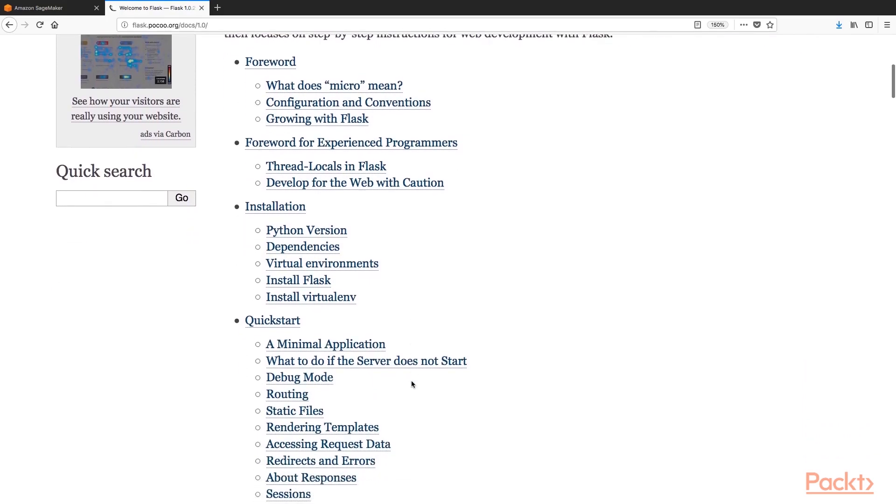
mouse_move(453, 413)
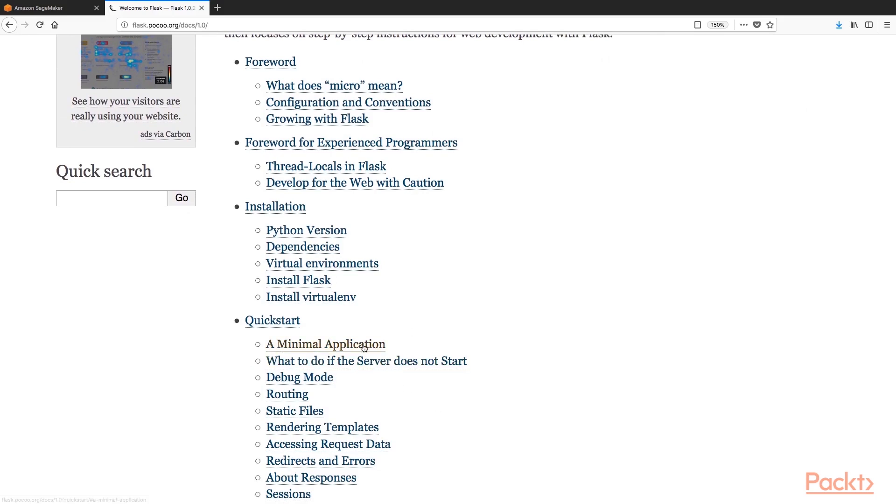
Step: Open 'A Minimal Application', highlighting the import, app-creation and 'Hello, World!' return lines
click(324, 345)
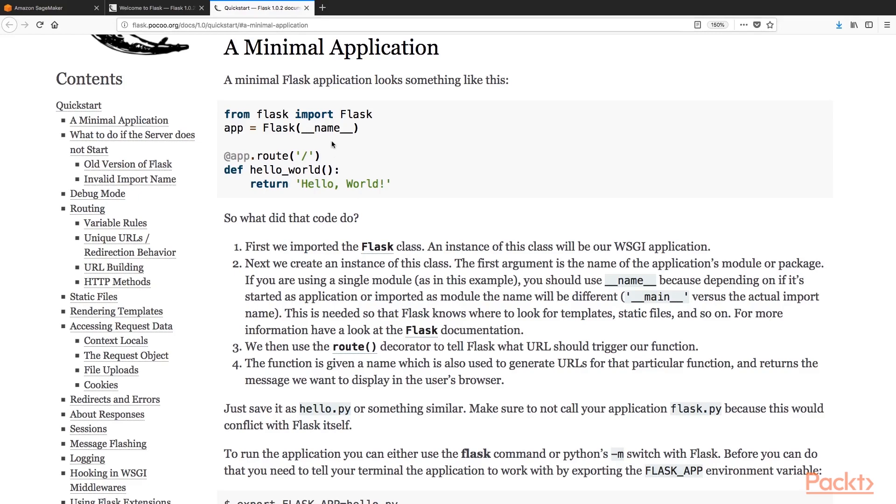
mouse_move(224, 123)
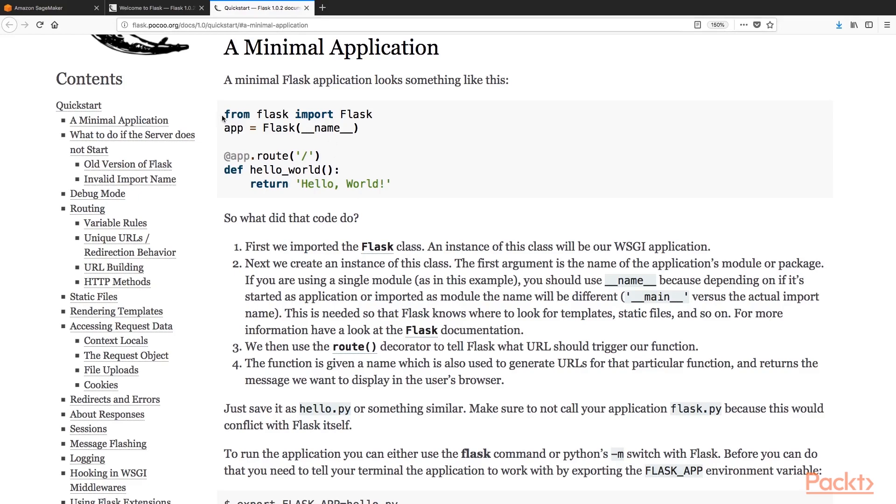
drag(223, 114, 366, 127)
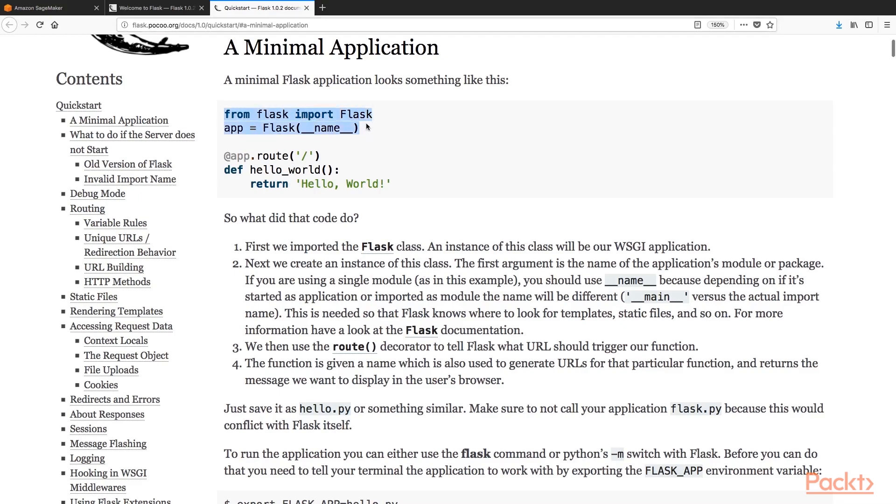
mouse_move(393, 187)
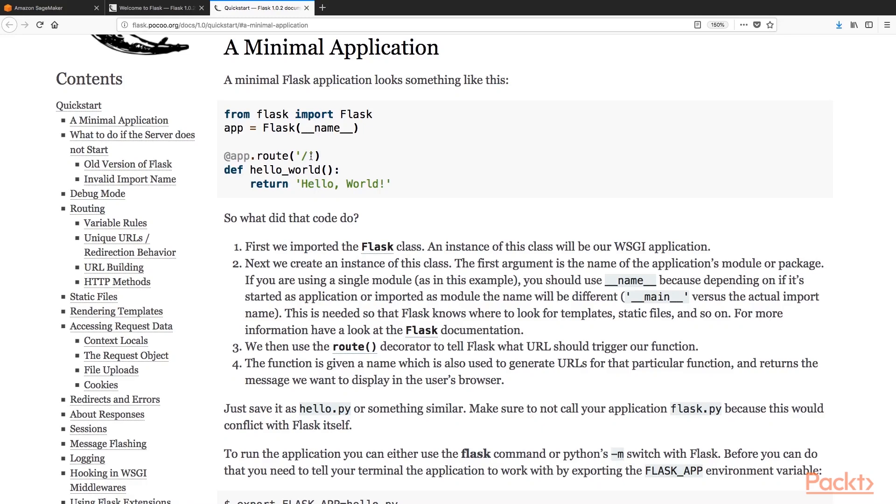
mouse_move(254, 184)
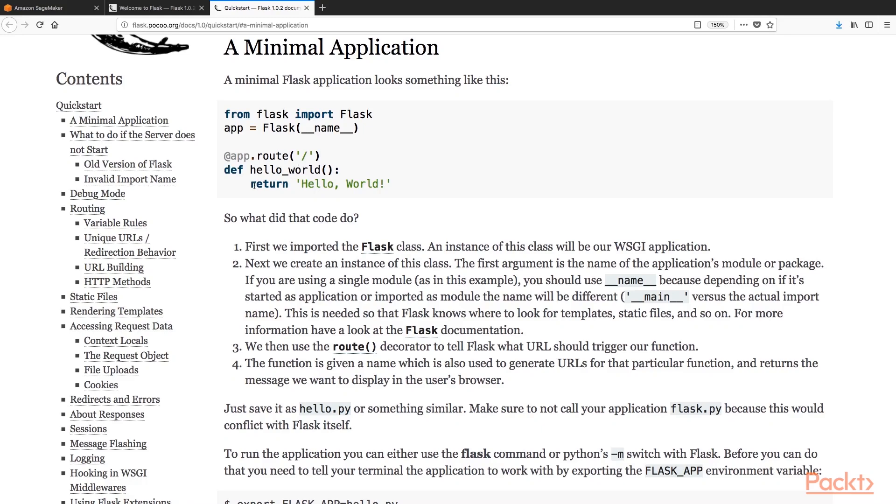
drag(251, 184, 380, 184)
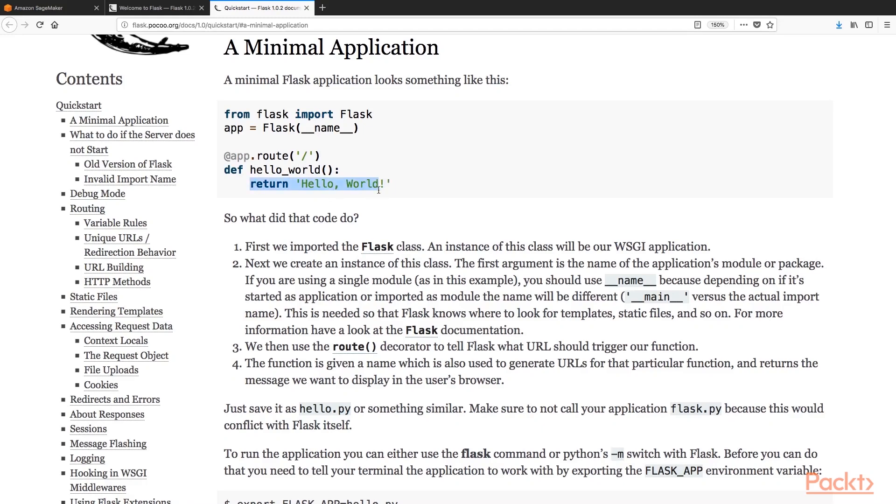